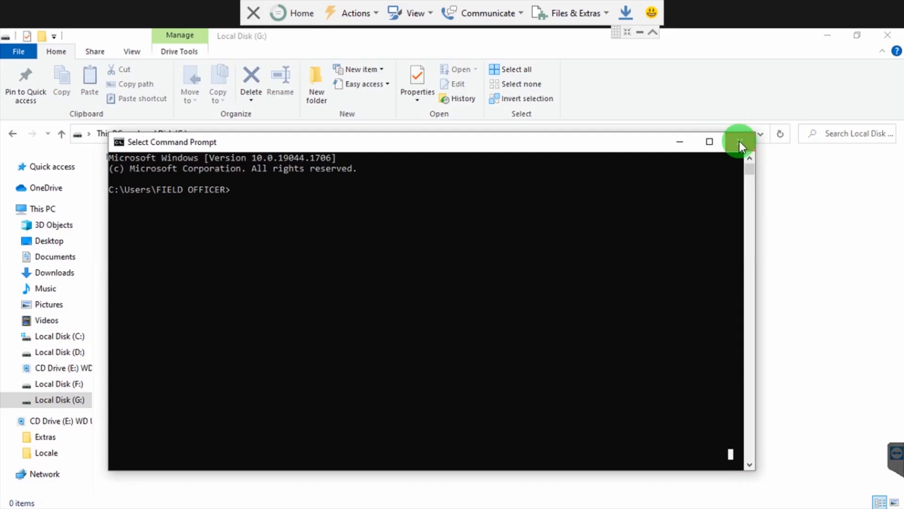
# - Open Local Disk G: in Explorer and briefly launch, then close, an ordinary command prompt
pyautogui.click(740, 141)
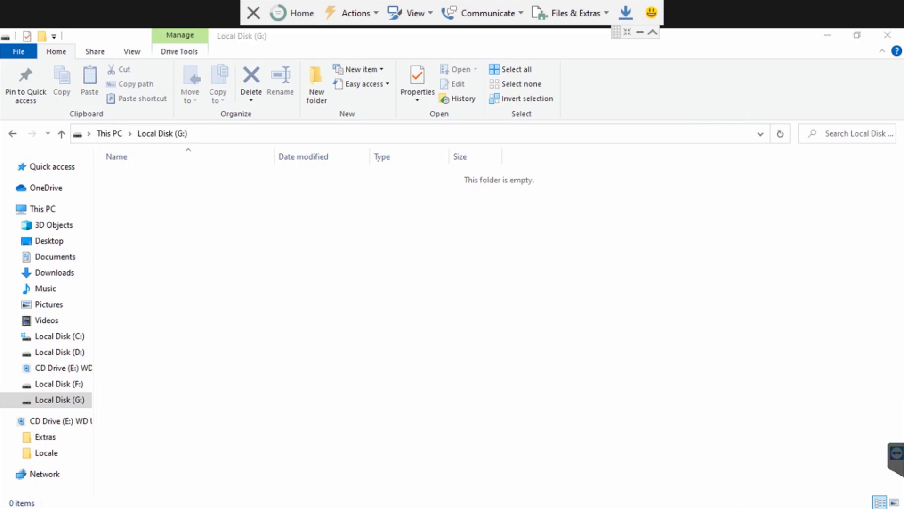
pyautogui.click(43, 209)
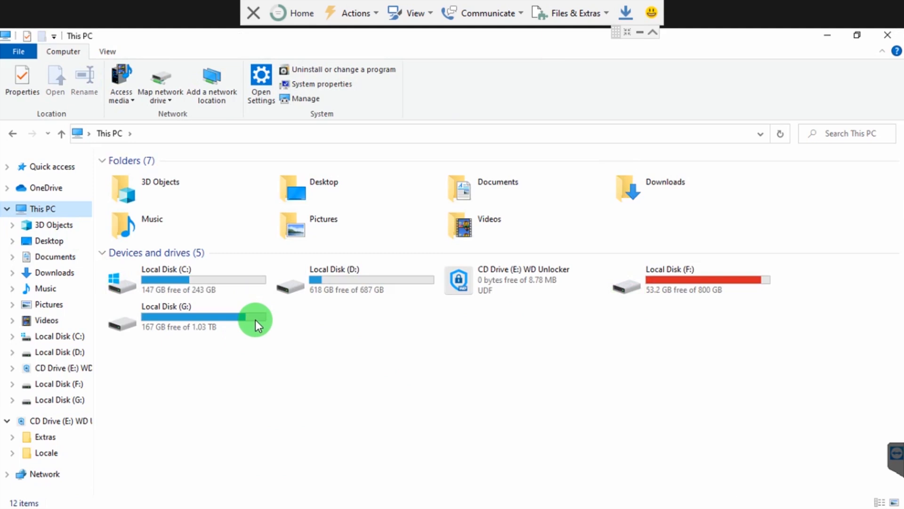
pyautogui.doubleClick(168, 320)
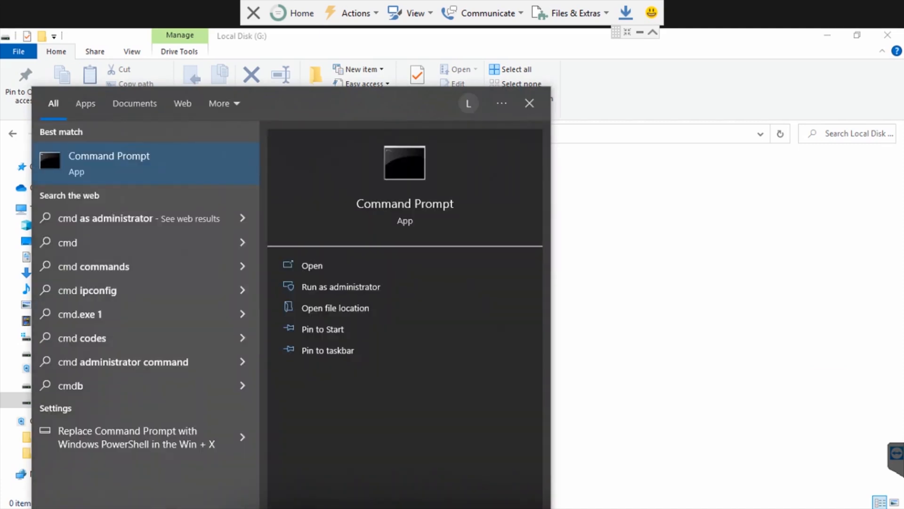
pyautogui.click(81, 170)
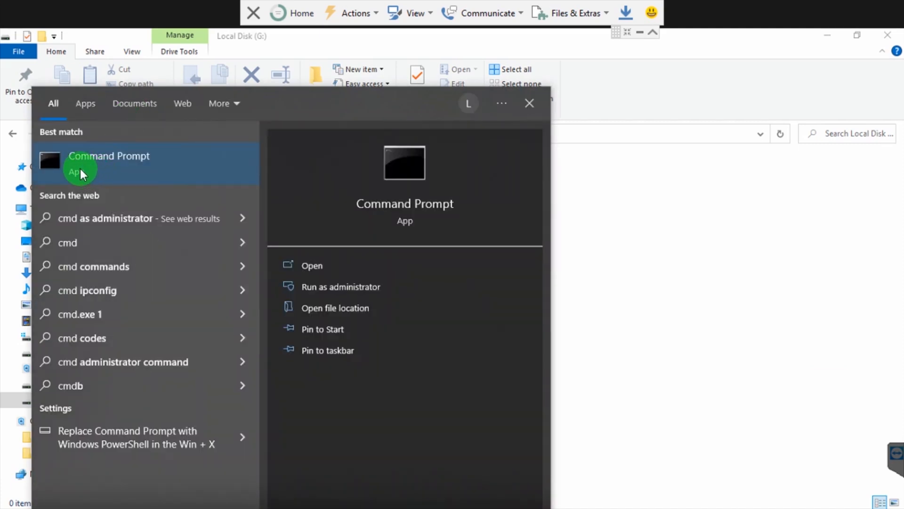
pyautogui.click(529, 104)
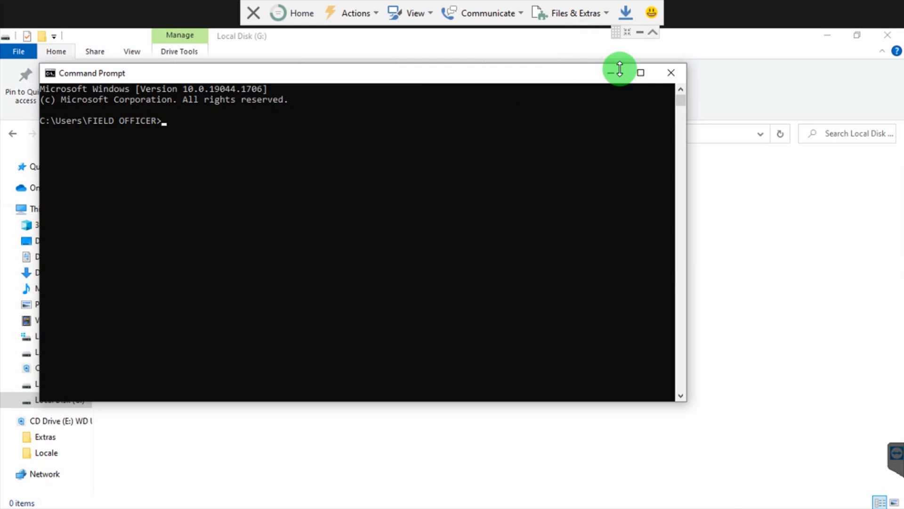
pyautogui.moveTo(671, 72)
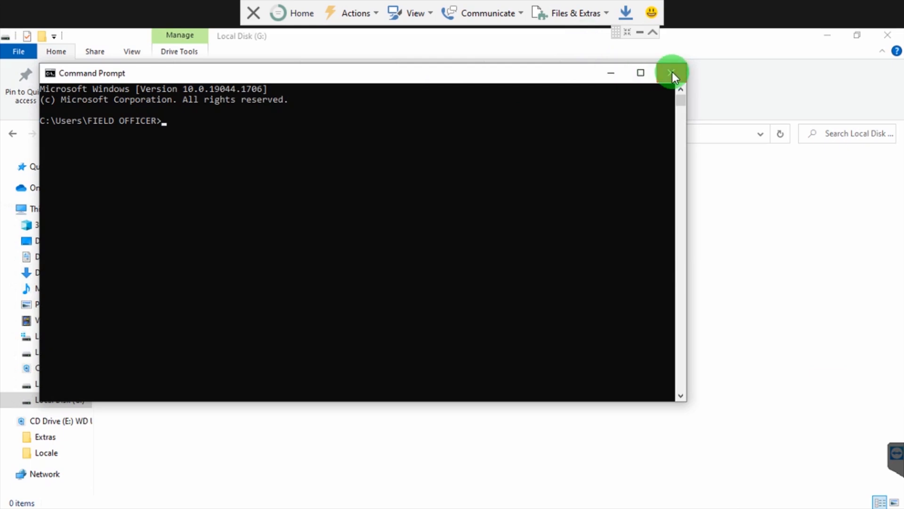
pyautogui.click(671, 72)
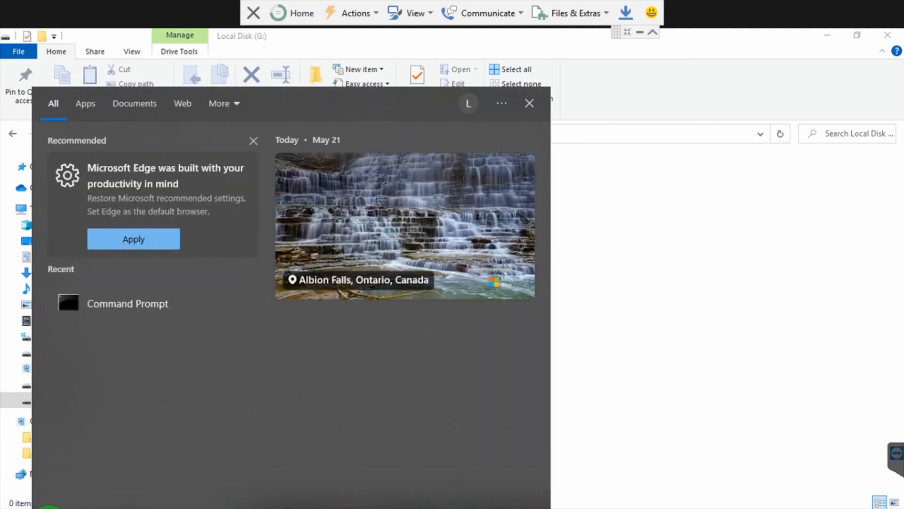
# - Launch Command Prompt as administrator from Windows Search and dismiss the restart reminder with Not now
pyautogui.write('cm')
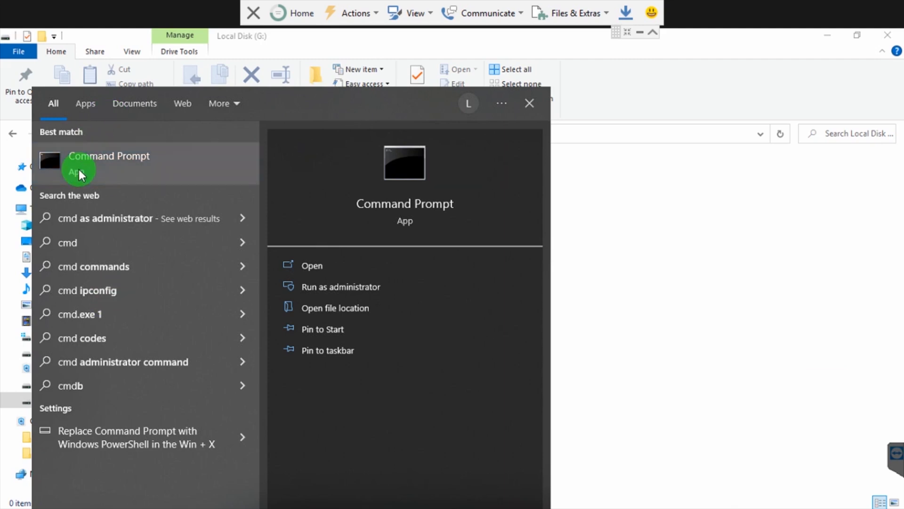
pyautogui.rightClick(108, 161)
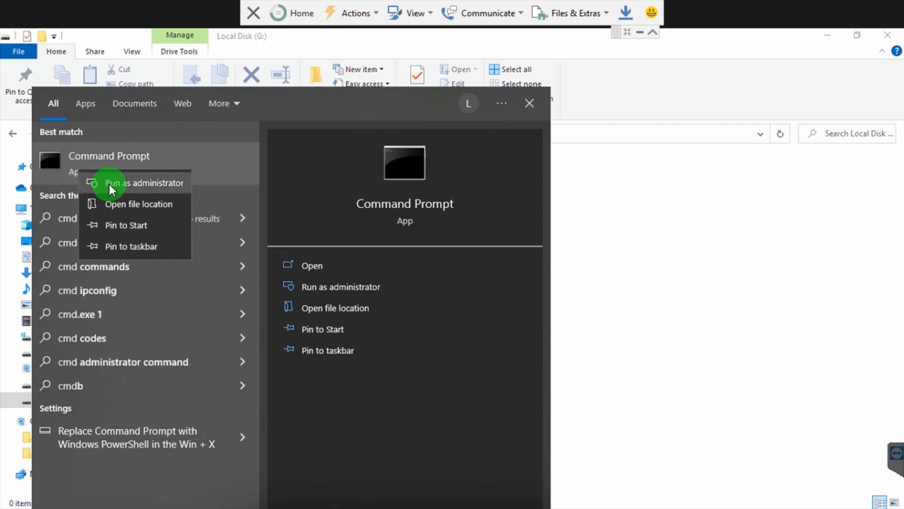
pyautogui.click(109, 163)
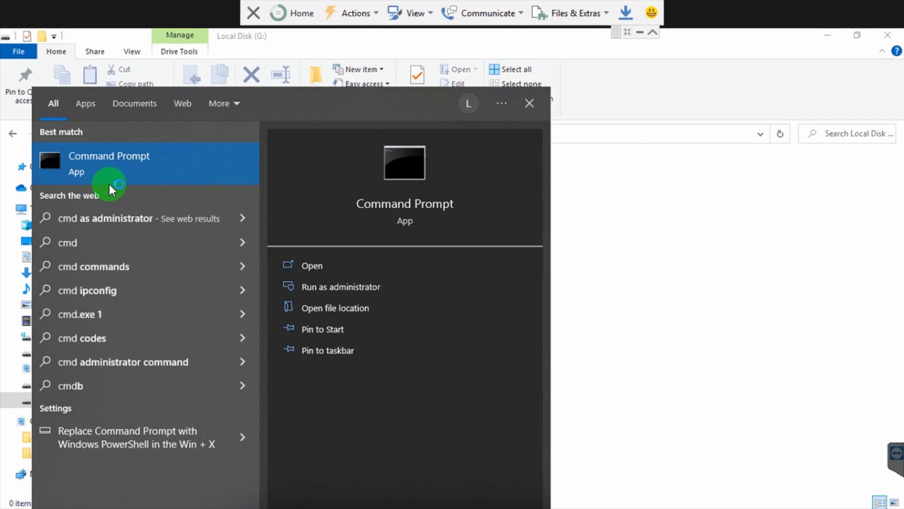
pyautogui.click(340, 286)
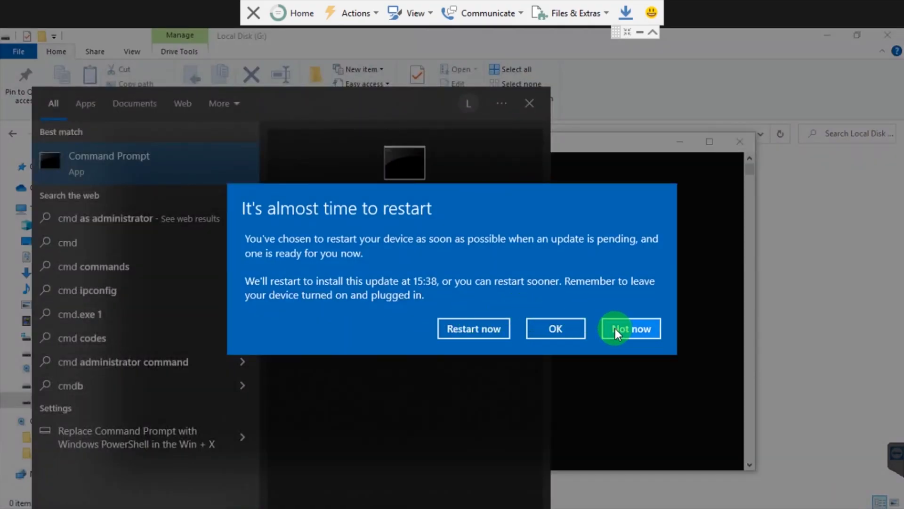
pyautogui.click(630, 328)
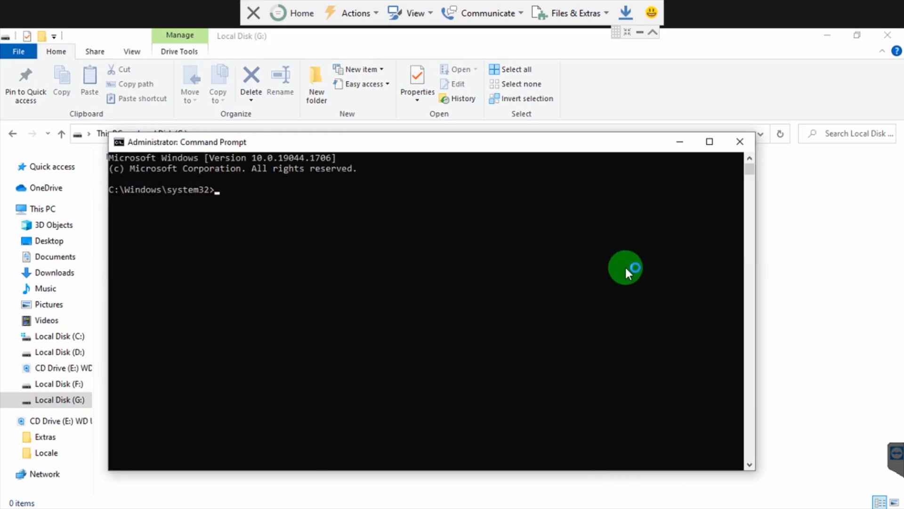
# - Switch to drive G: and run a bare attrib listing, which reports no files found
pyautogui.write('g:')
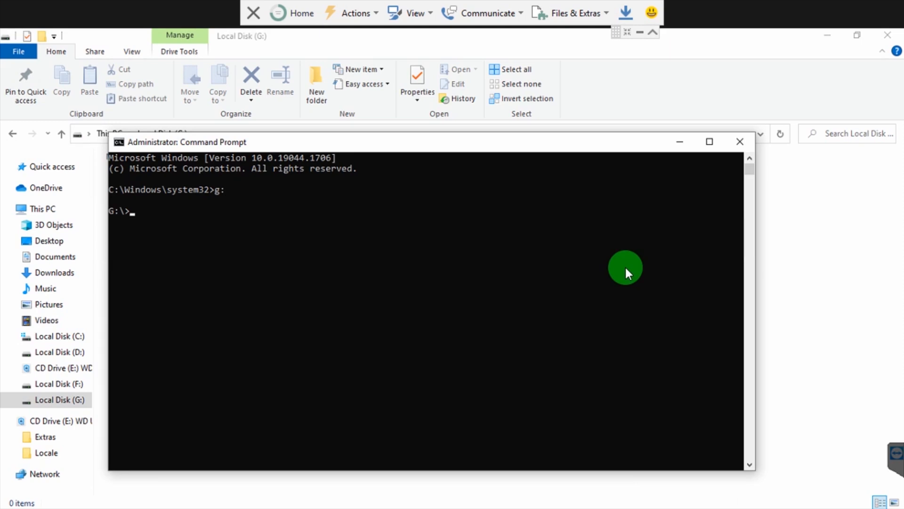
pyautogui.write('attrib')
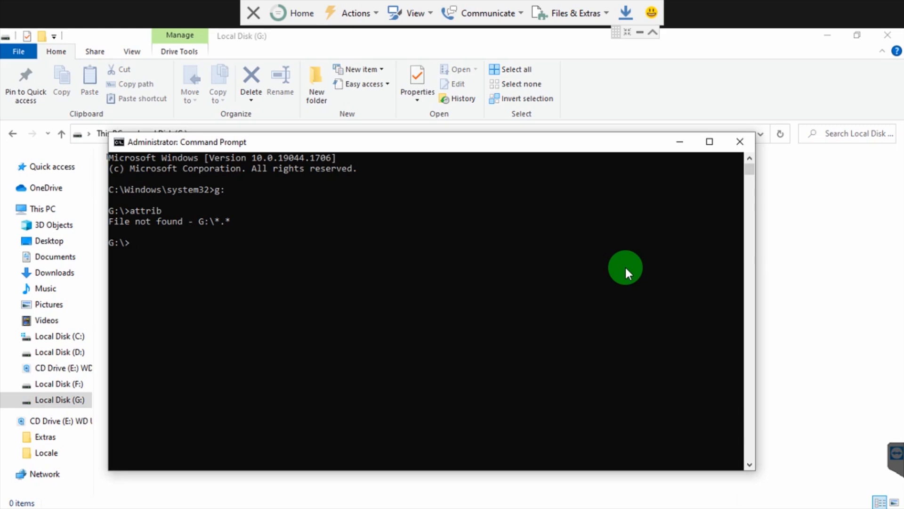
# - Run the misspelled 'attib -s -t -a *.* /s /d /l', which is rejected as unrecognized
pyautogui.write('a')
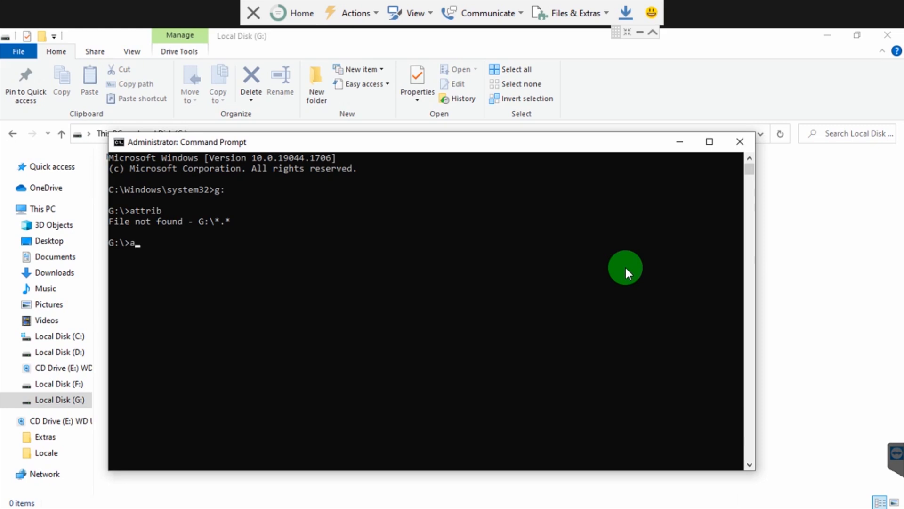
pyautogui.write('ttib')
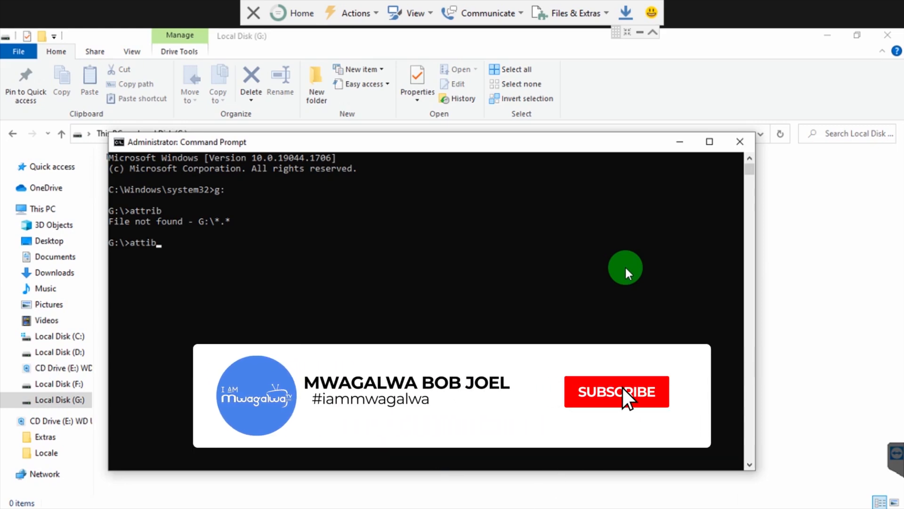
pyautogui.click(616, 391)
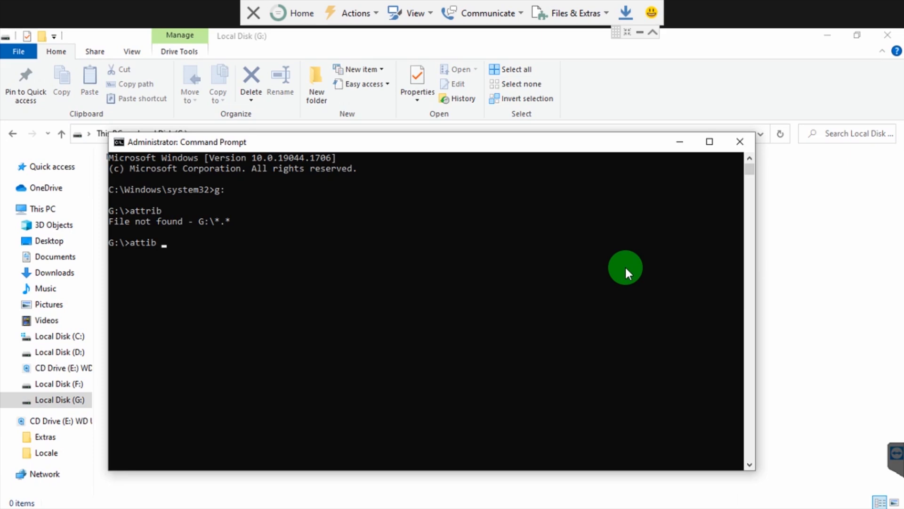
pyautogui.write('-s')
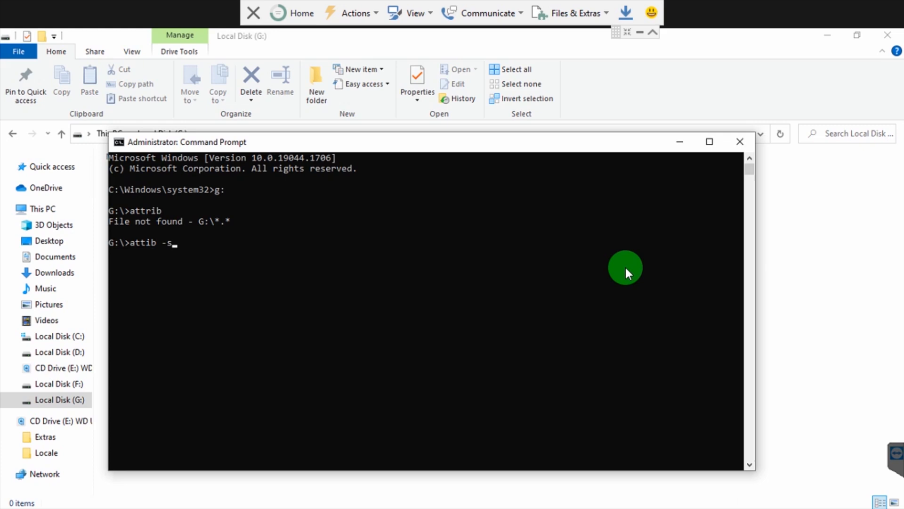
pyautogui.write('-t')
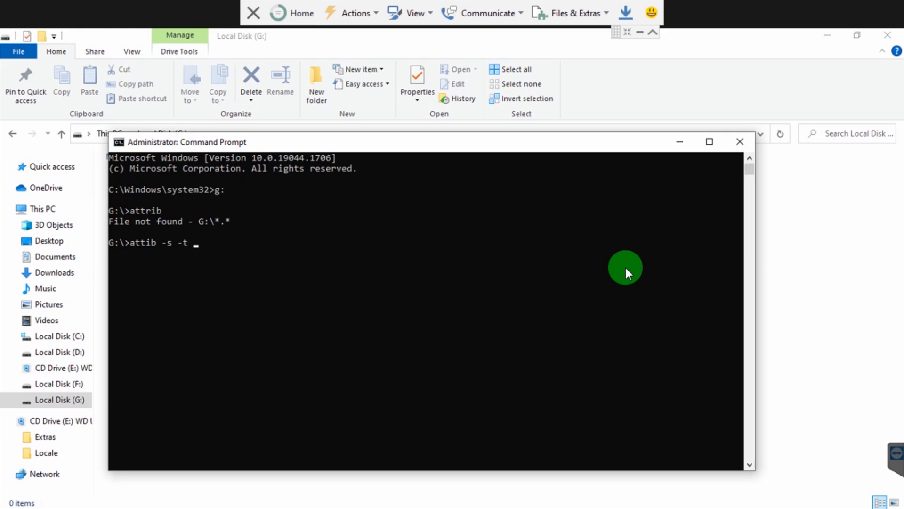
pyautogui.write('-a')
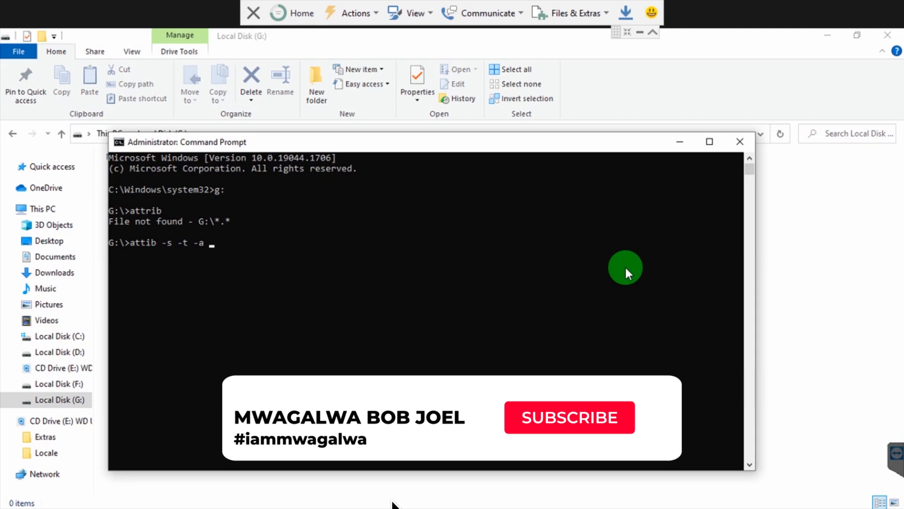
pyautogui.click(569, 417)
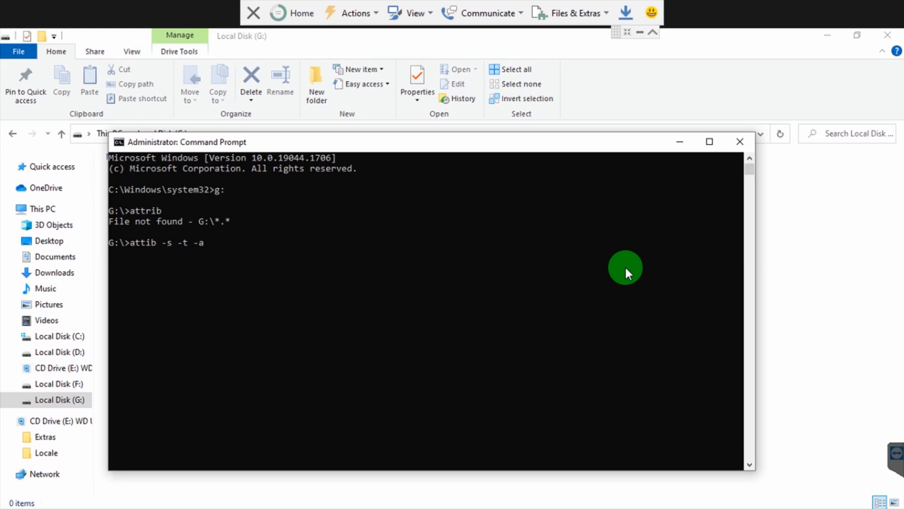
pyautogui.write('-')
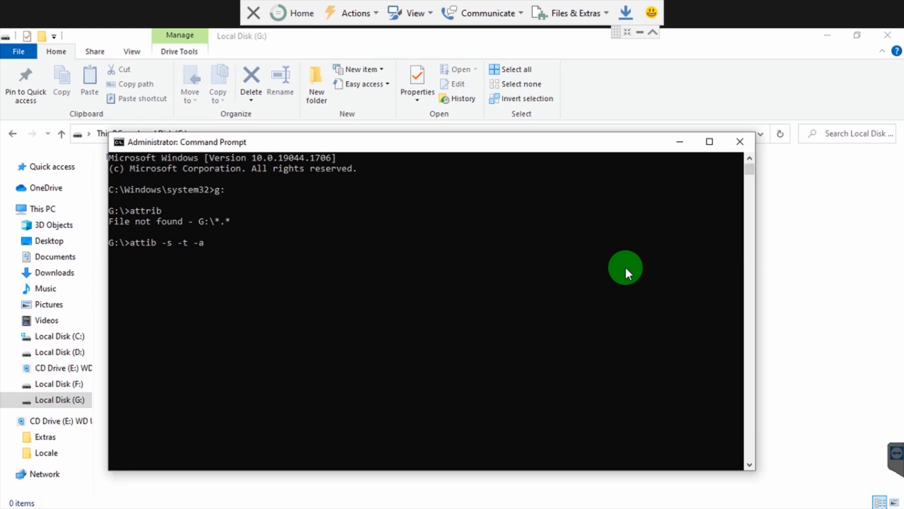
pyautogui.write('*')
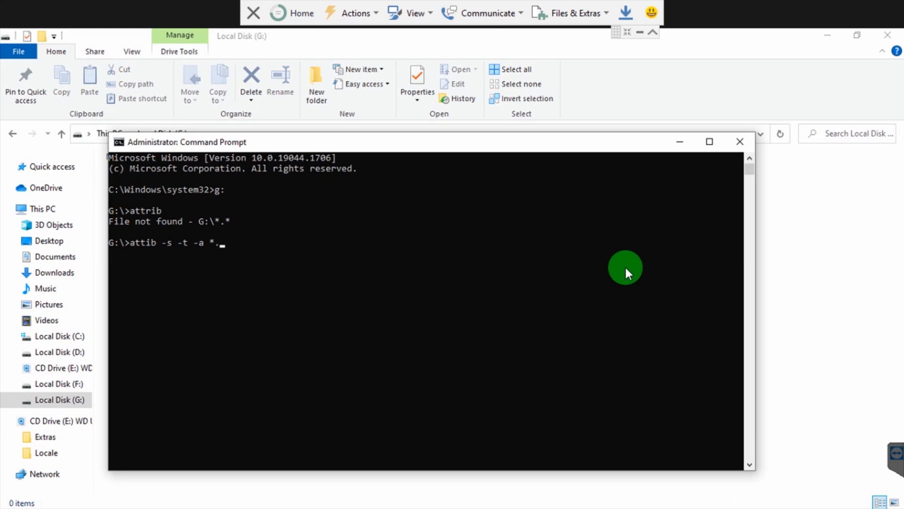
pyautogui.write('*')
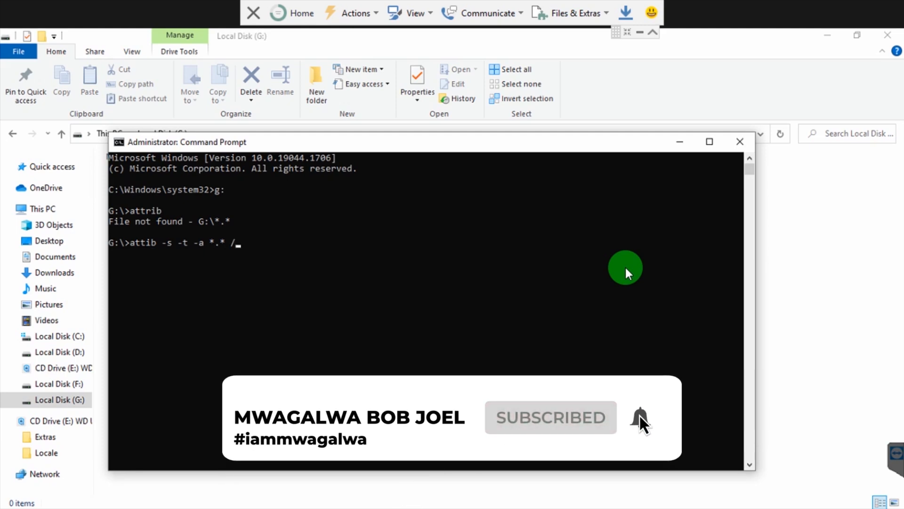
pyautogui.write('s')
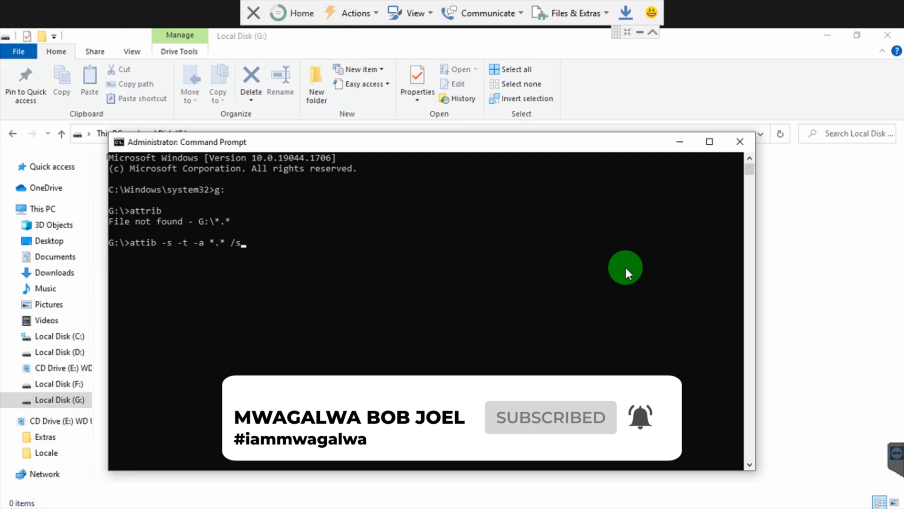
pyautogui.write('/d')
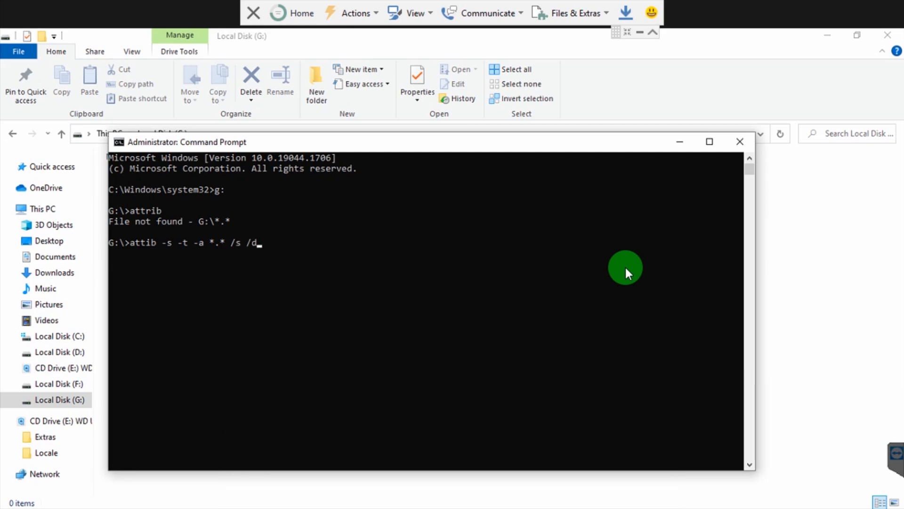
pyautogui.write('/l')
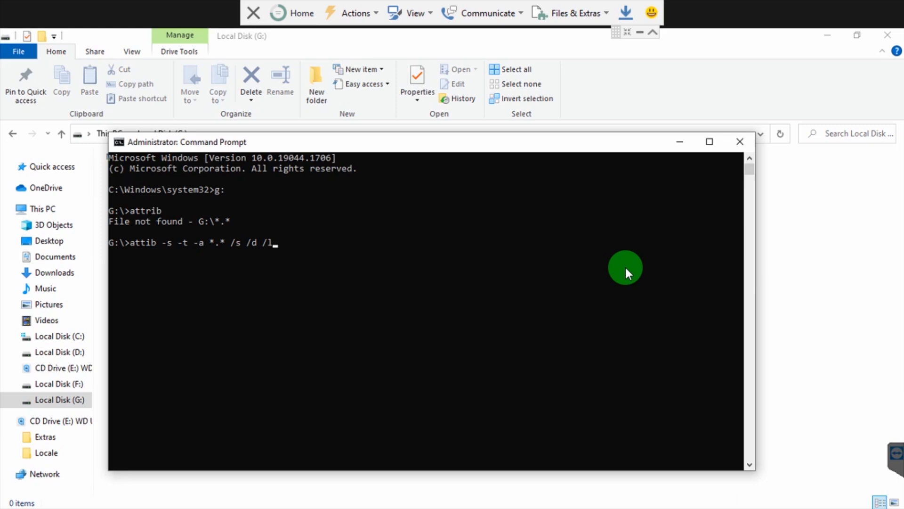
pyautogui.press('enter')
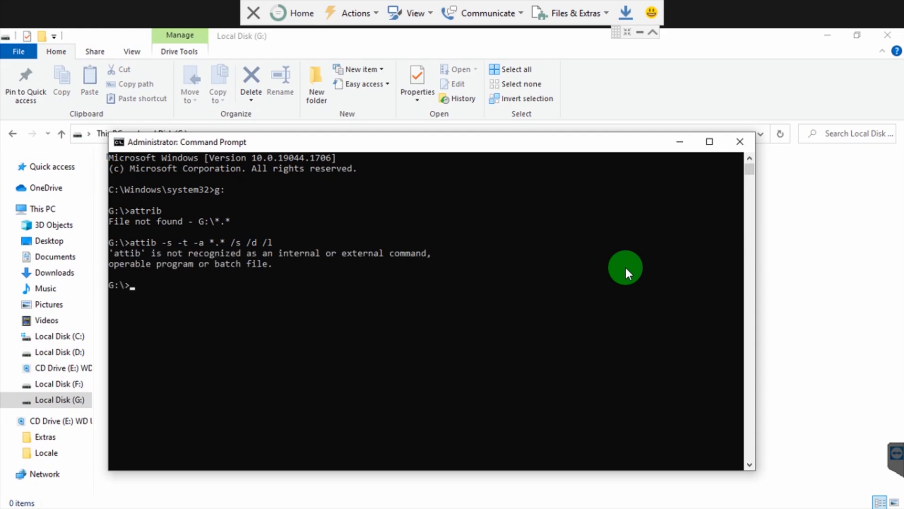
# - Retry the attribute command, rejected over an invalid switch, then clear the screen with cls
pyautogui.write('attib -s -t -a *.* /s /d /l')
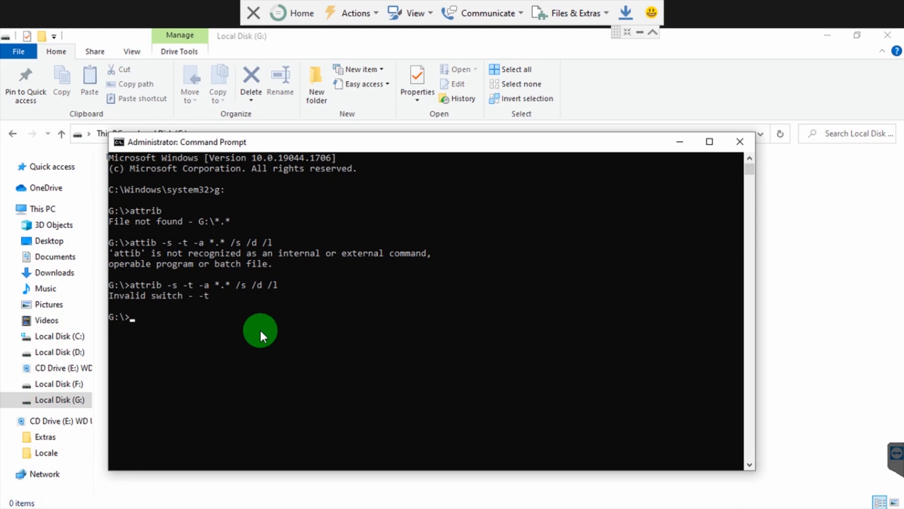
pyautogui.write('clk')
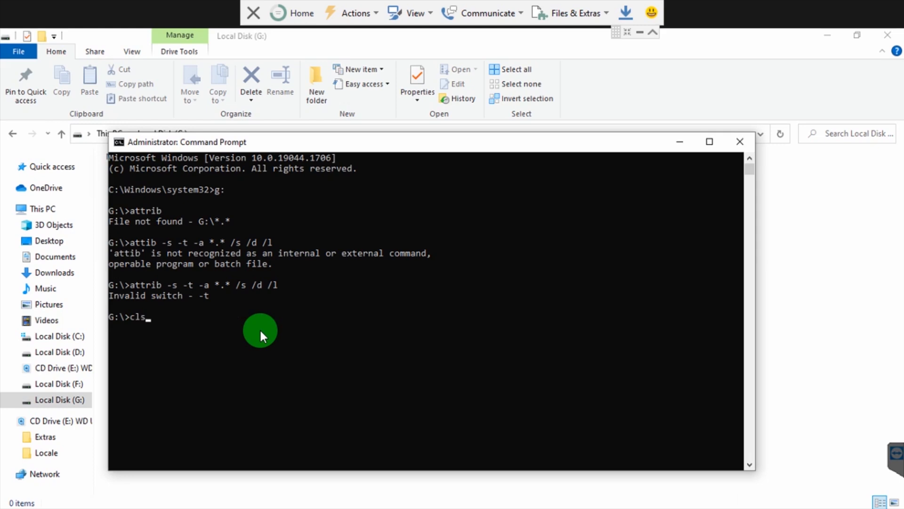
pyautogui.press('Enter')
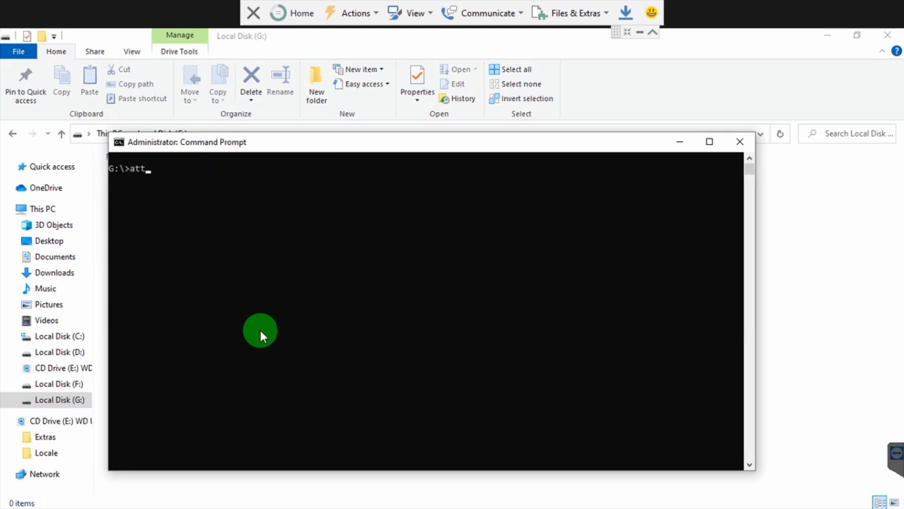
# - Run 'attrib -s -h -r *.* /s /d /l' to strip attributes from everything on G:, only System Volume Information refused
pyautogui.write('rib')
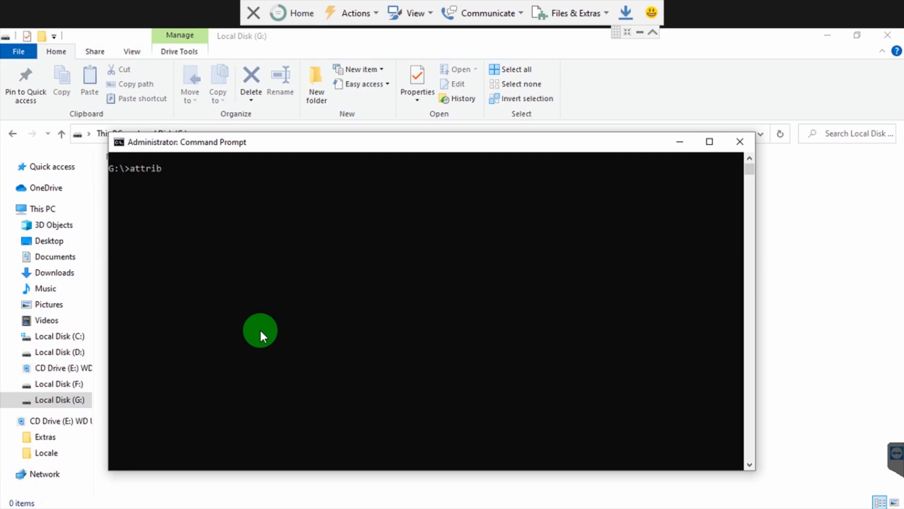
pyautogui.write('-s -h -')
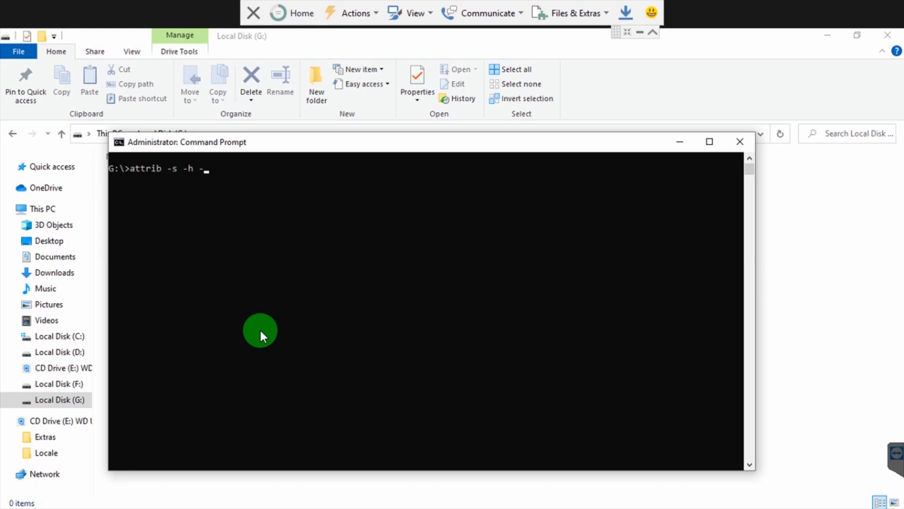
pyautogui.write('r')
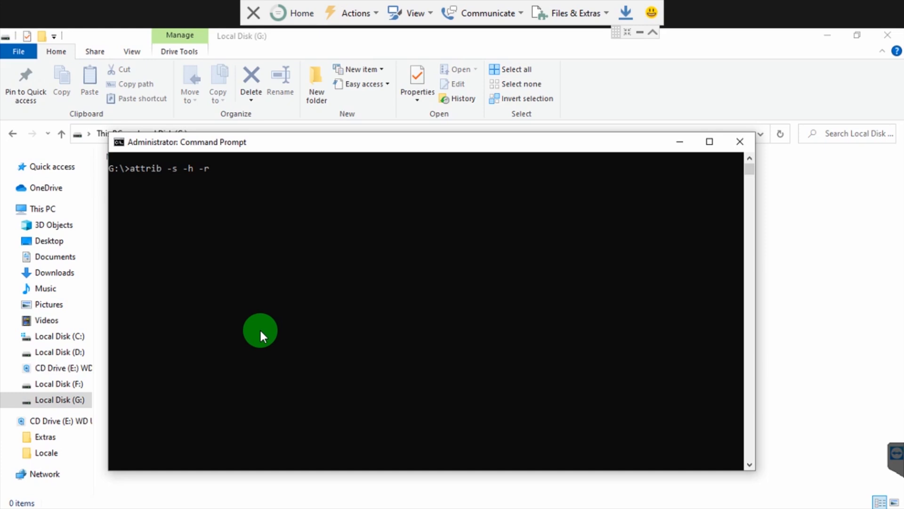
pyautogui.write('*')
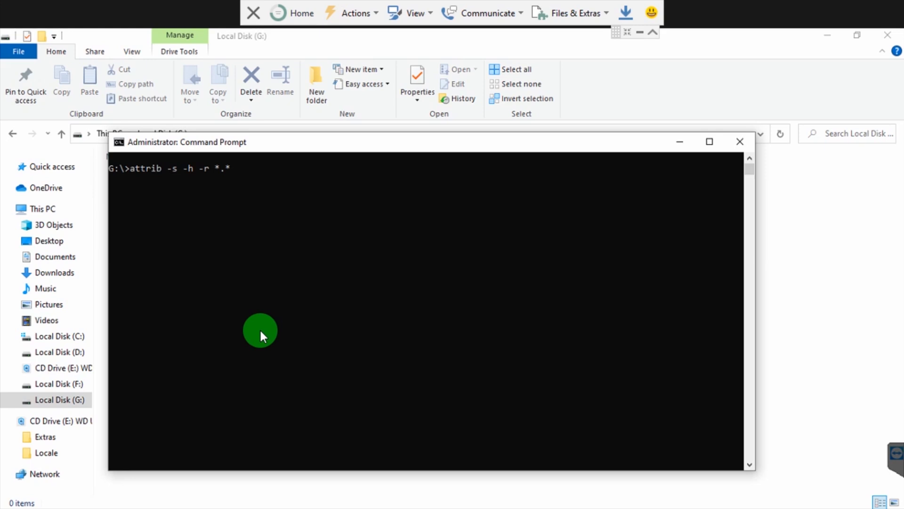
pyautogui.write('/')
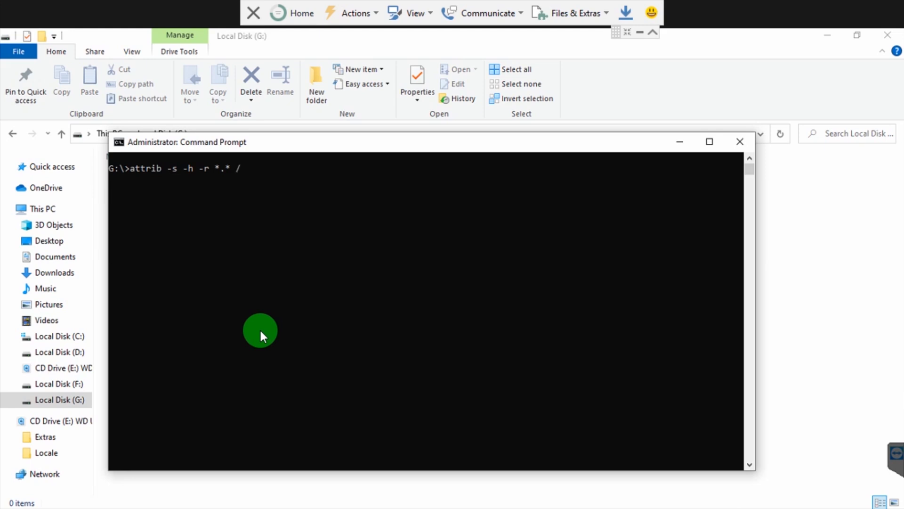
pyautogui.write('s')
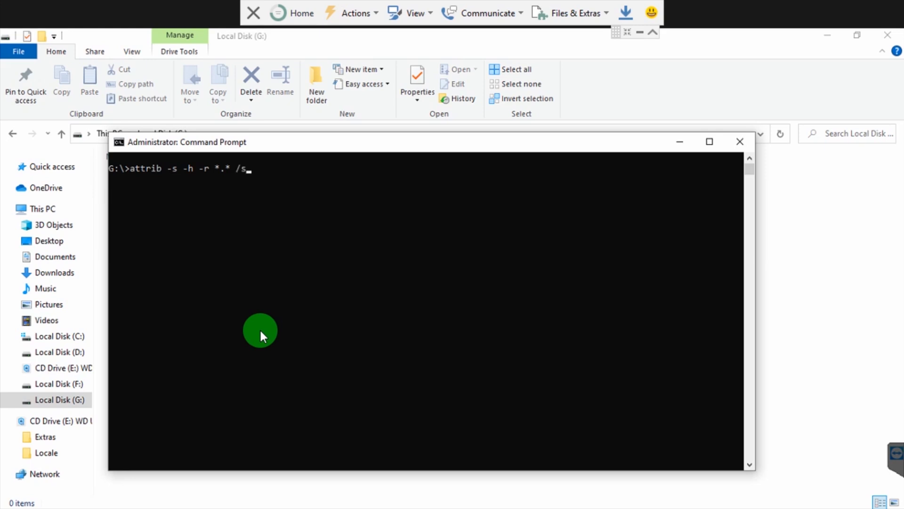
pyautogui.write('/')
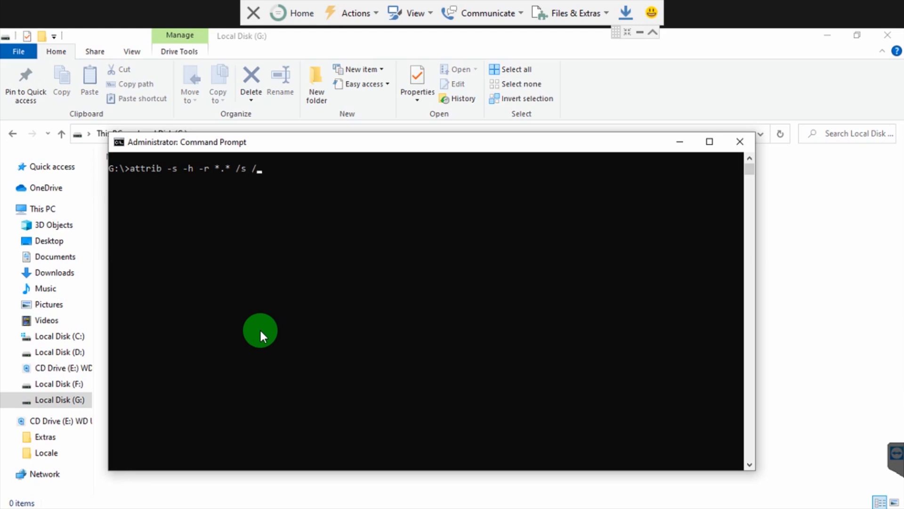
pyautogui.write('d /l')
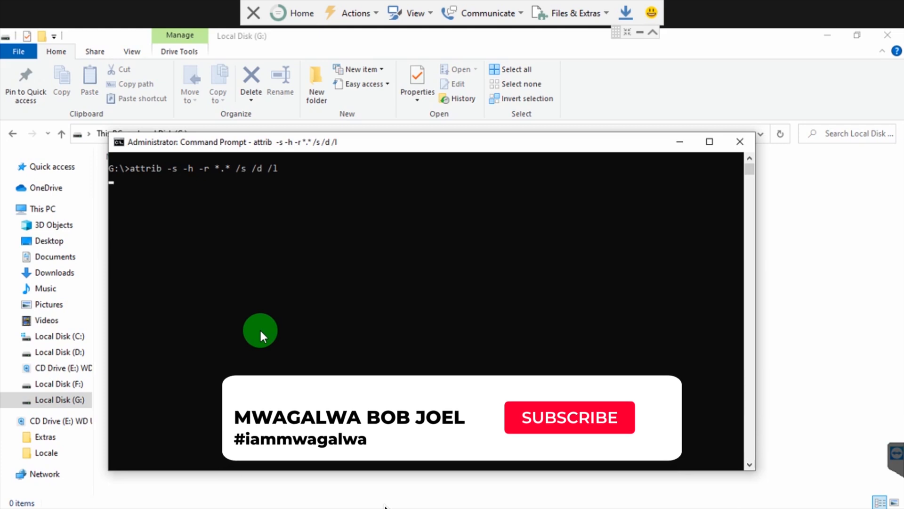
pyautogui.click(569, 417)
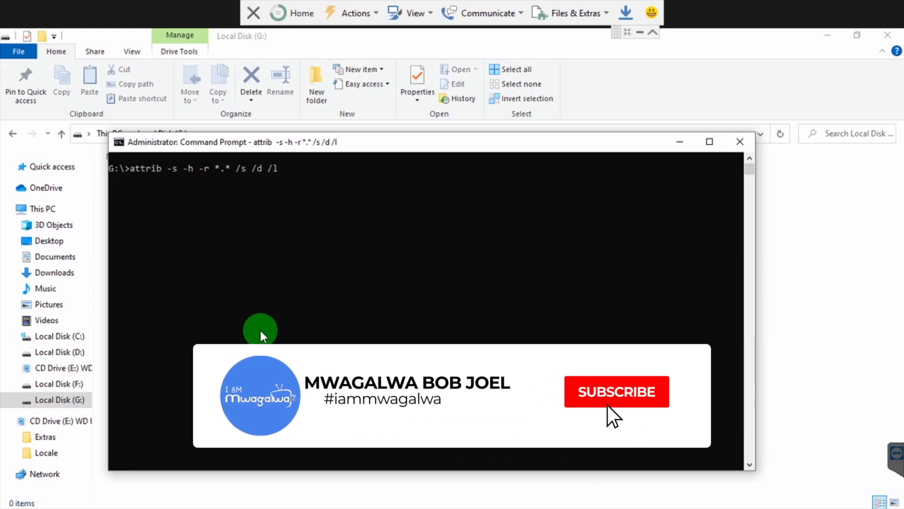
pyautogui.click(616, 391)
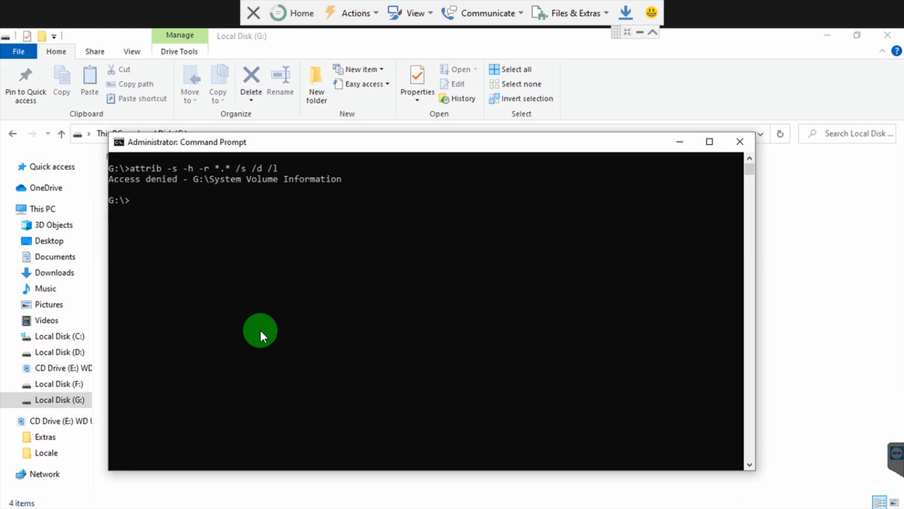
# - Check the revealed nameless folder on G: in File Explorer, which holds the recovered files like Driving and Oldies
pyautogui.write('attrib -s -h -r *.* /s /d /l')
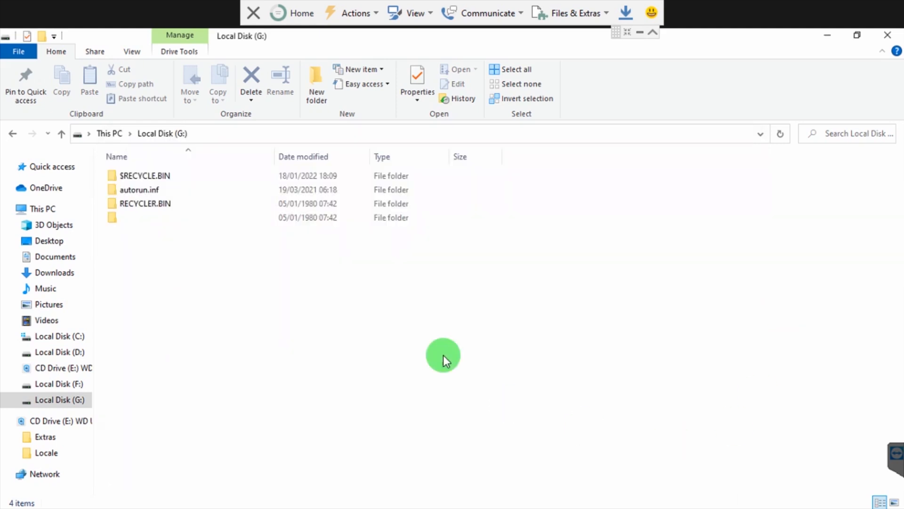
pyautogui.click(142, 218)
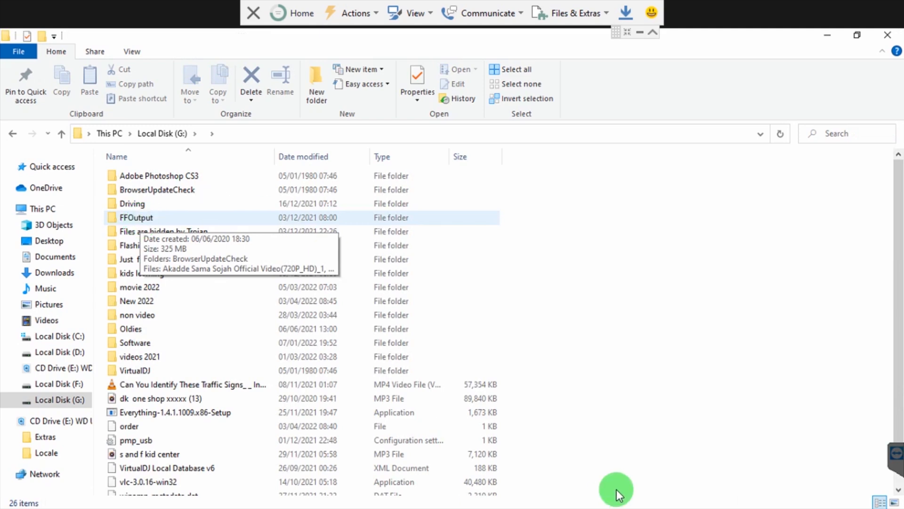
pyautogui.moveTo(83, 203)
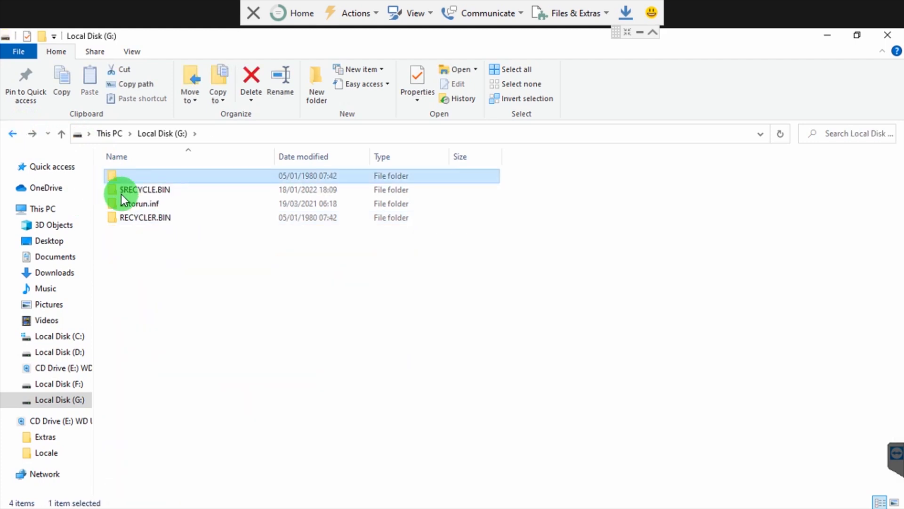
pyautogui.moveTo(122, 179)
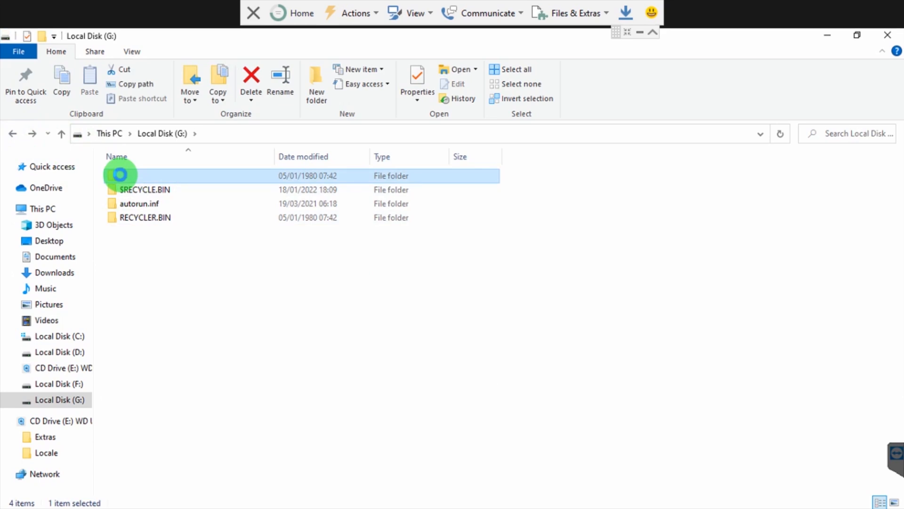
# - Rename the nameless folder on G: to 'recovered backup'
pyautogui.rightClick(120, 175)
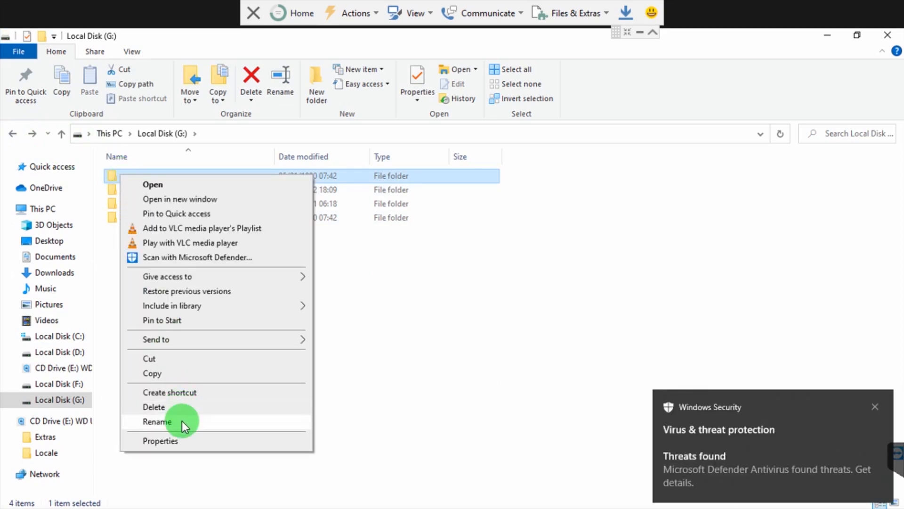
pyautogui.click(157, 422)
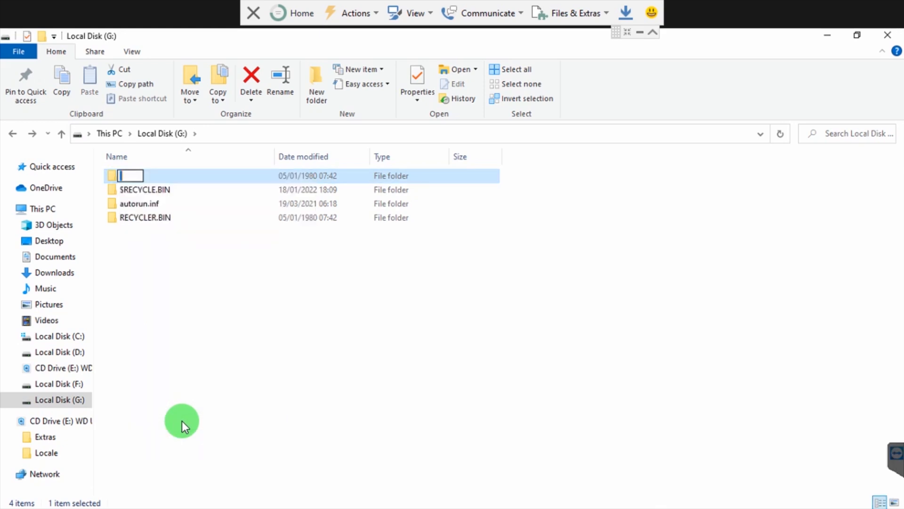
pyautogui.write('recovered by')
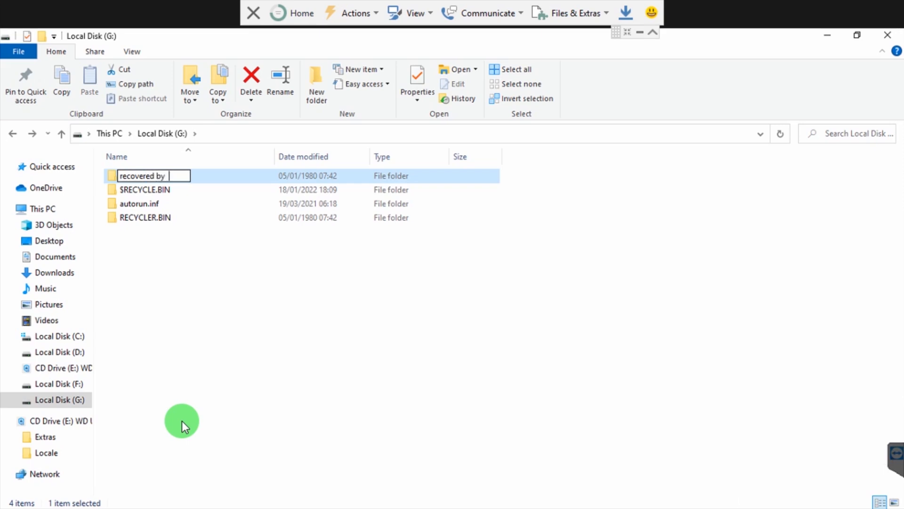
pyautogui.press('BackSpace')
pyautogui.write('a')
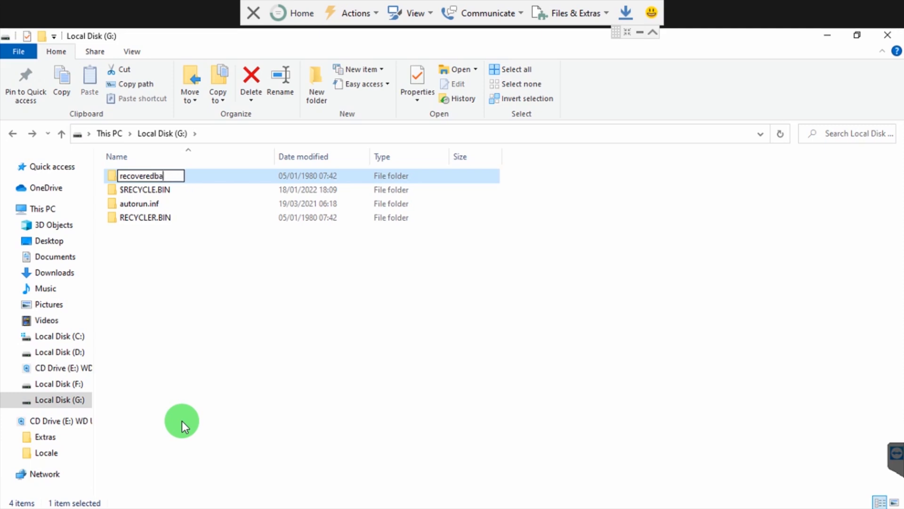
pyautogui.press('BackSpace')
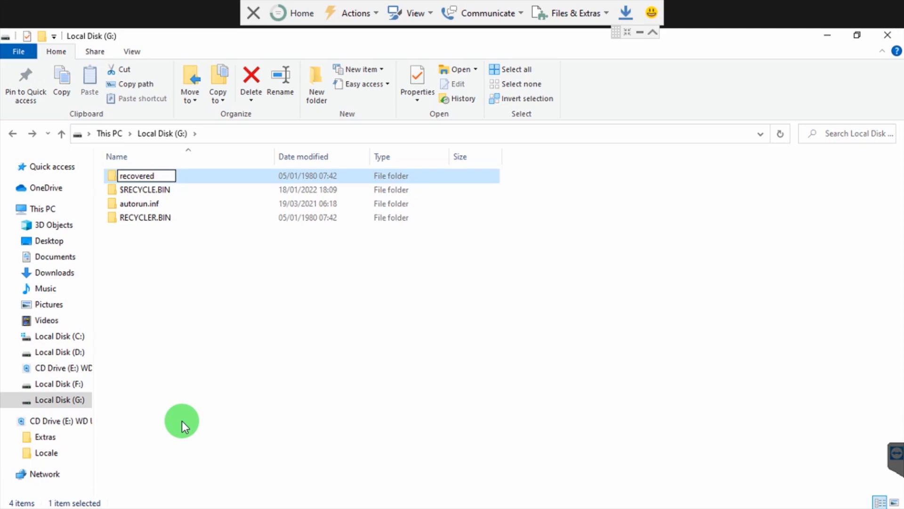
pyautogui.write('backup')
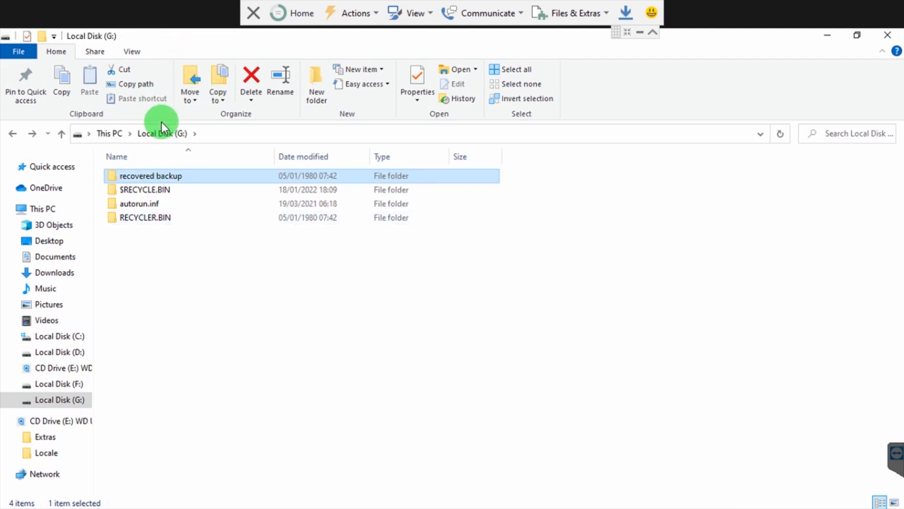
pyautogui.moveTo(210, 422)
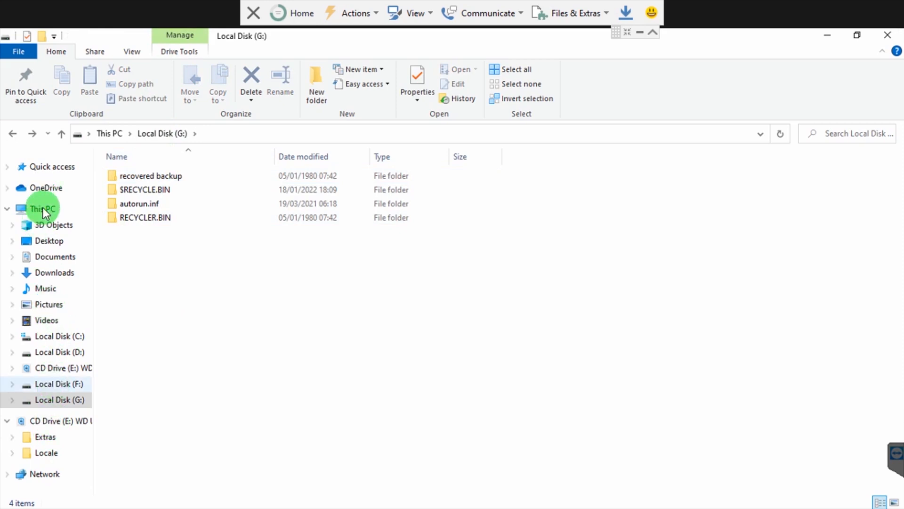
# - Glance at the empty Local Disk F: and return to the This PC overview of all five drives
pyautogui.click(58, 383)
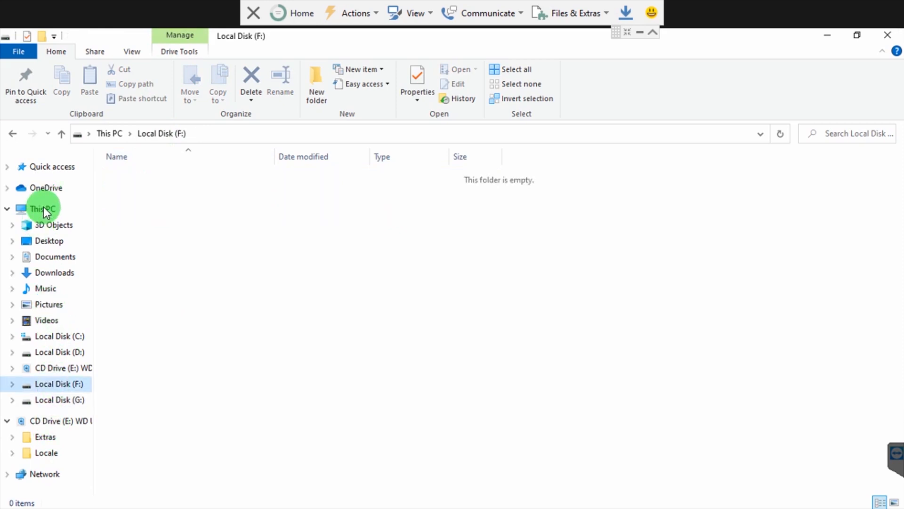
pyautogui.click(42, 209)
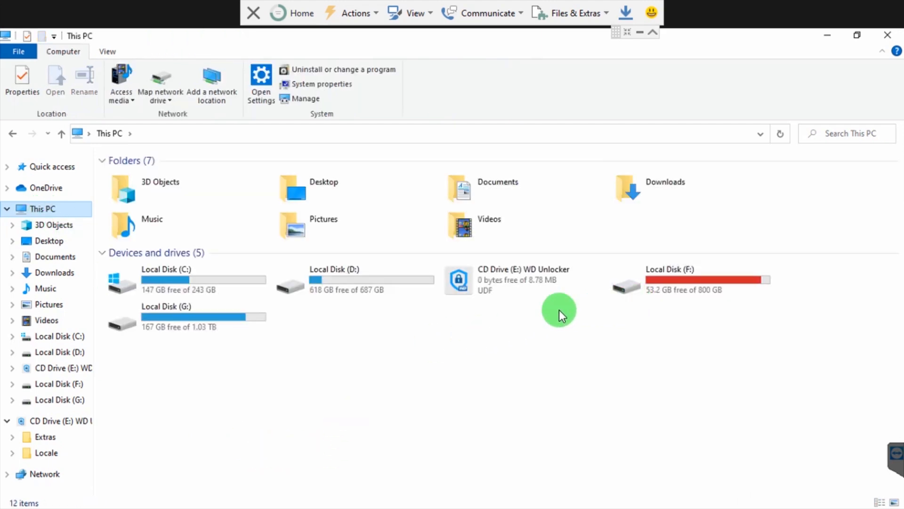
pyautogui.click(185, 316)
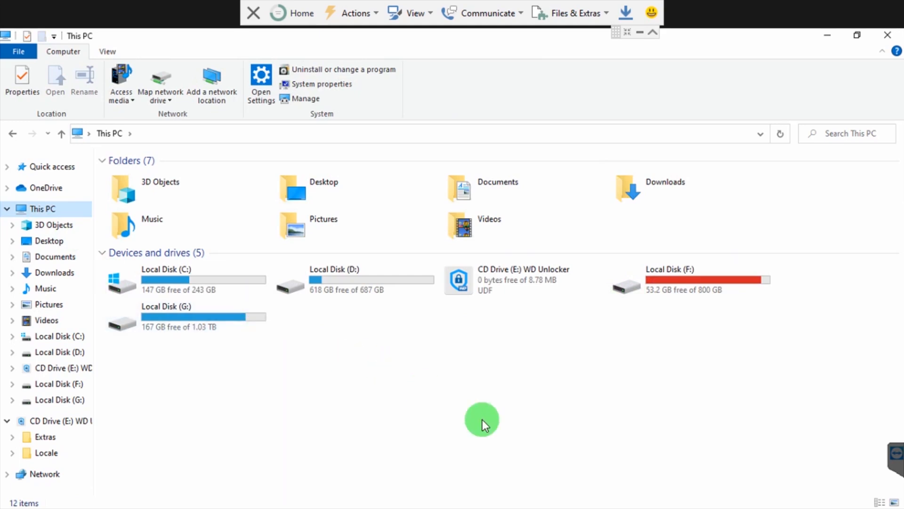
pyautogui.moveTo(824, 209)
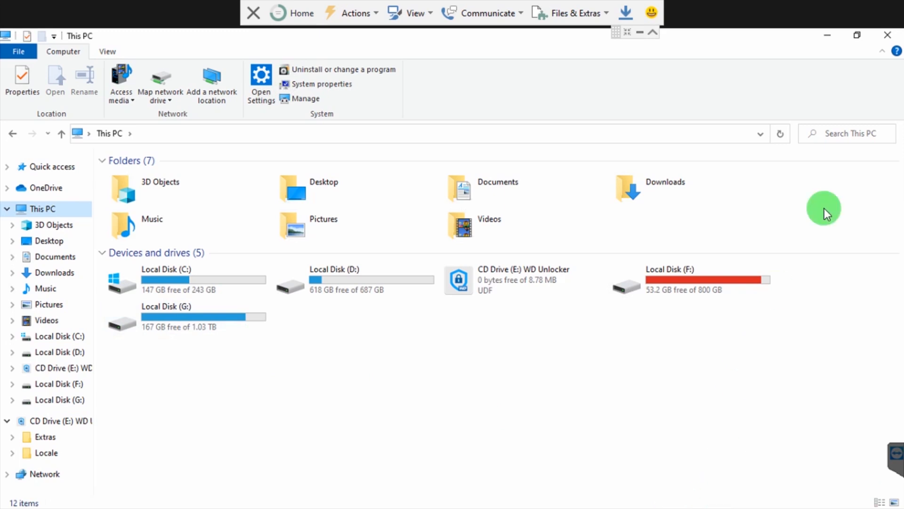